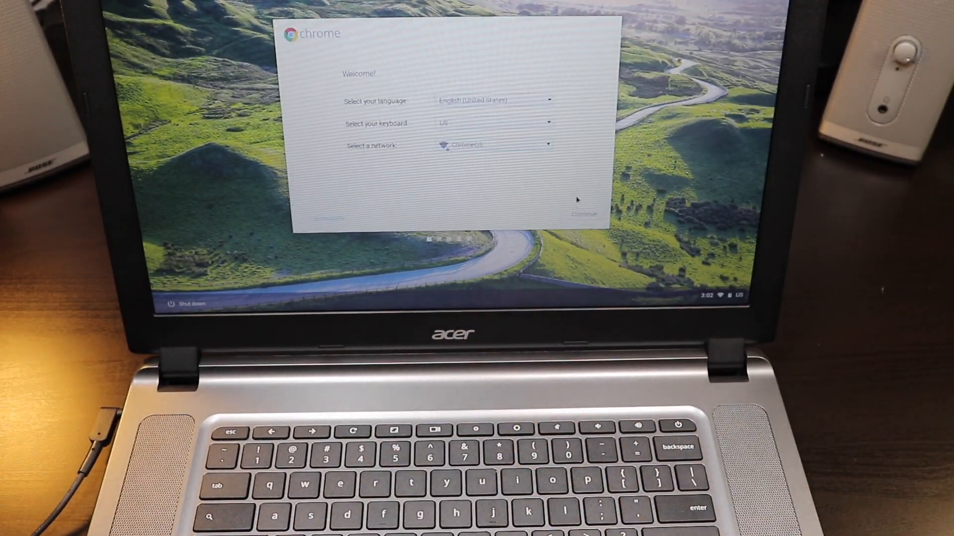
- Continue from the Welcome screen to the Google 'Sign in to your Chromebook' page
left_click(583, 214)
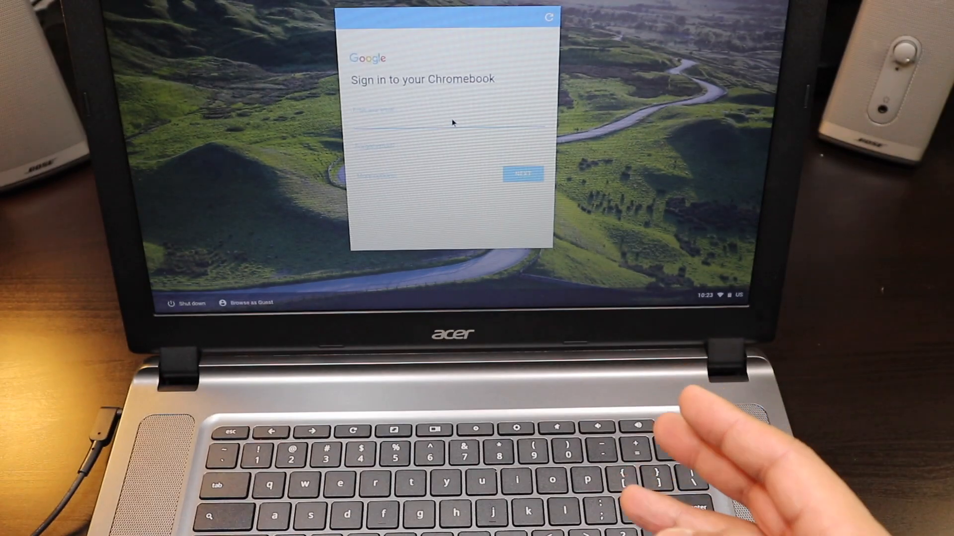